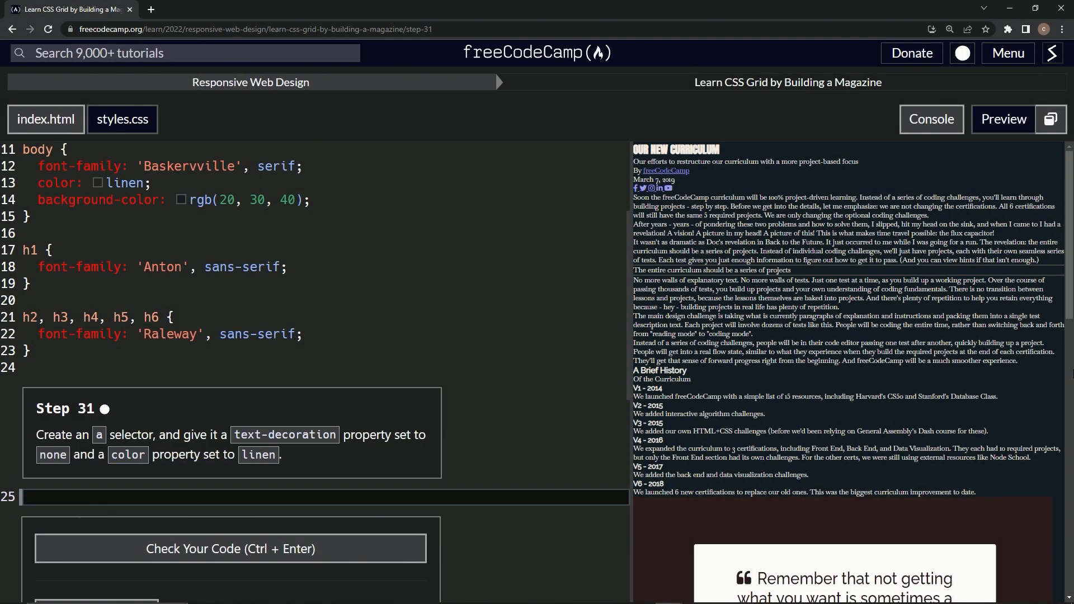
mouse_move(515, 78)
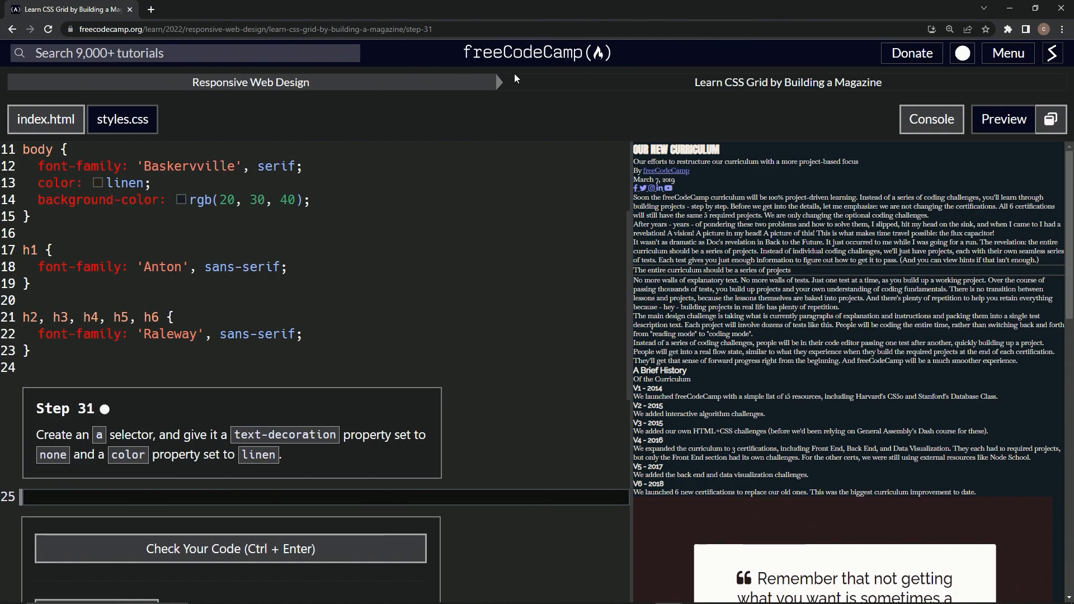
mouse_move(698, 101)
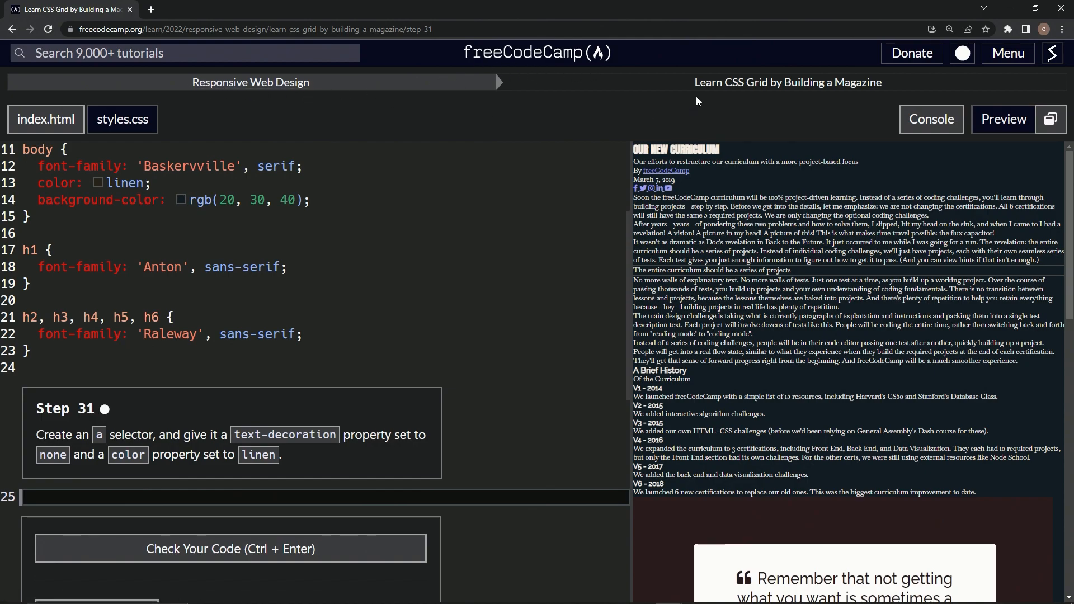
mouse_move(211, 262)
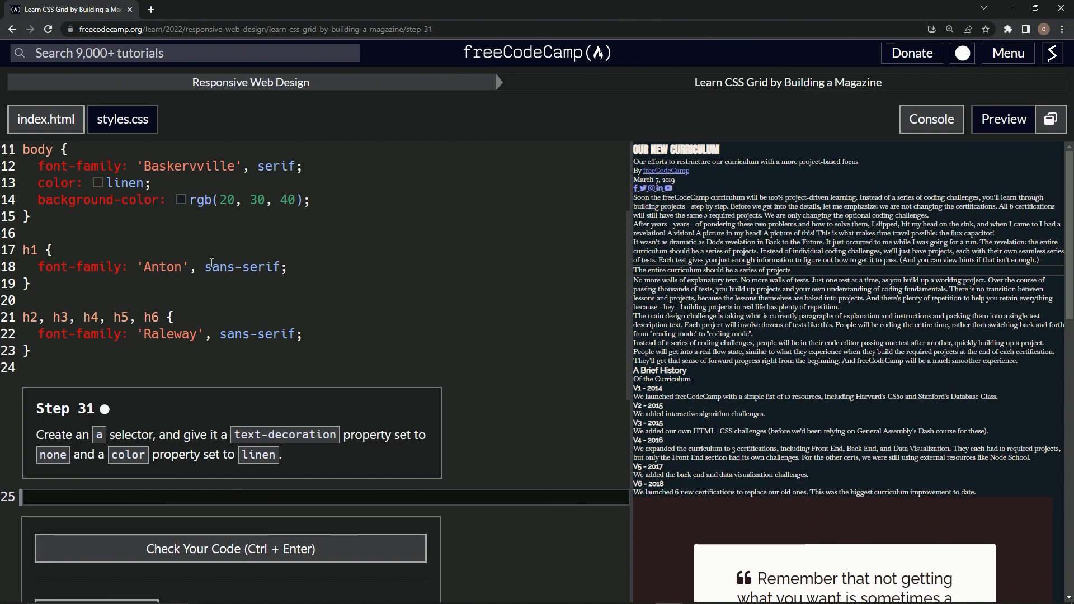
mouse_move(106, 424)
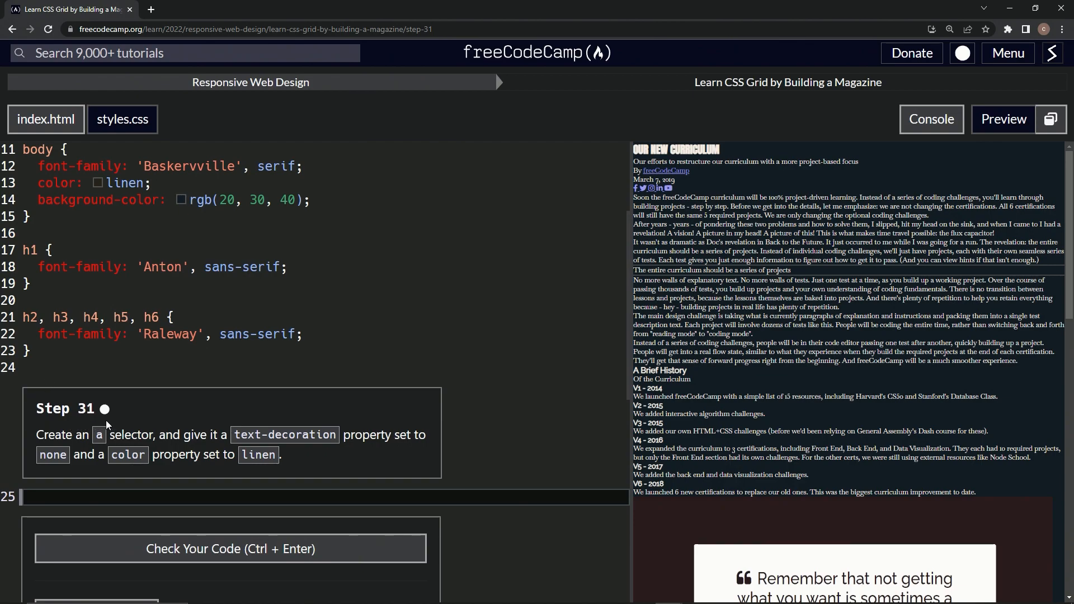
mouse_move(68, 434)
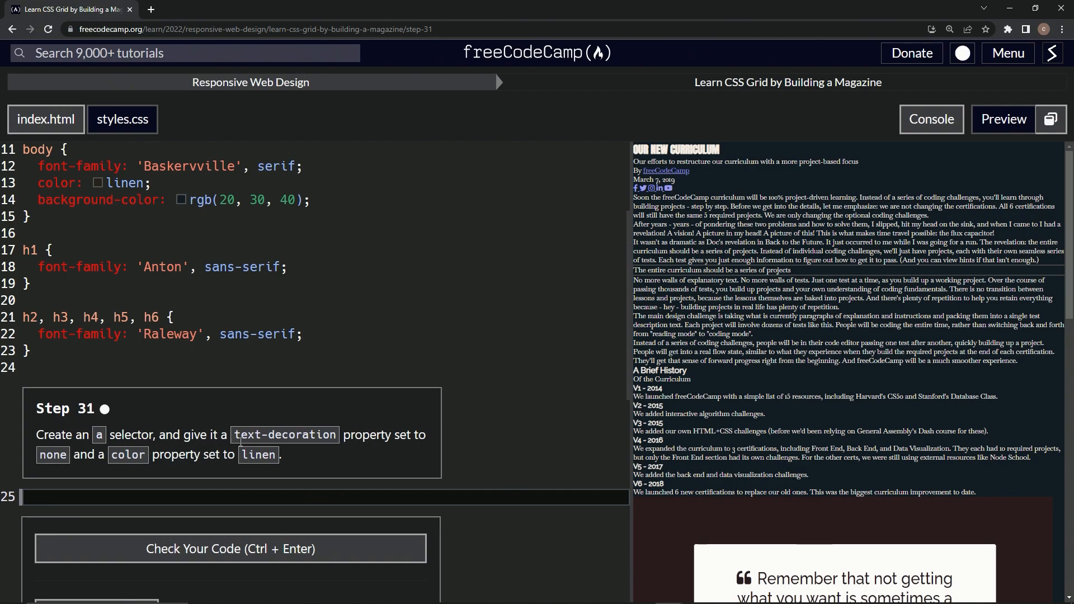
mouse_move(266, 467)
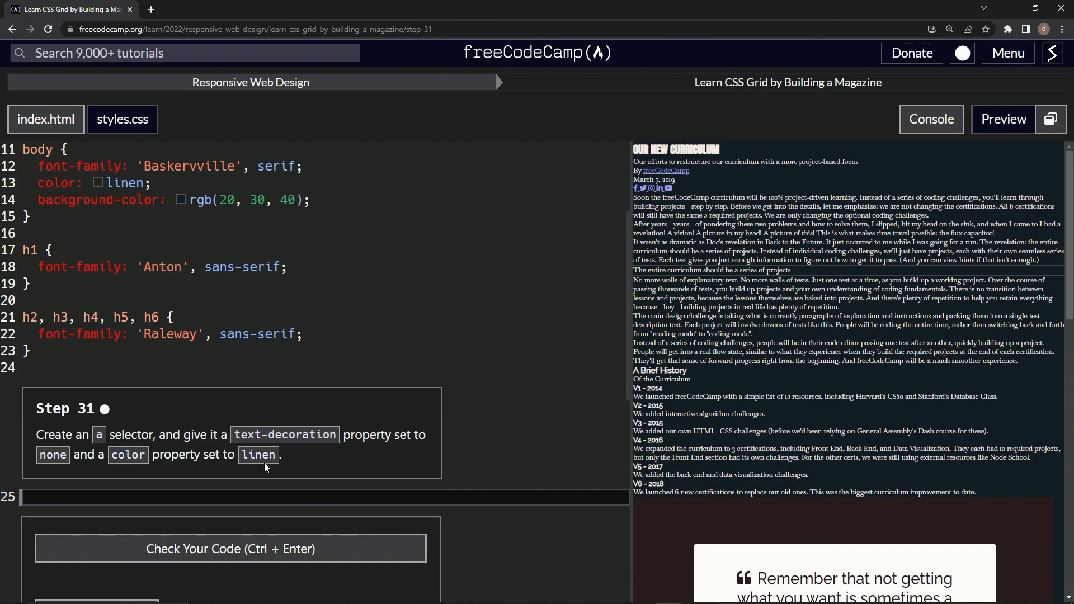
mouse_move(224, 497)
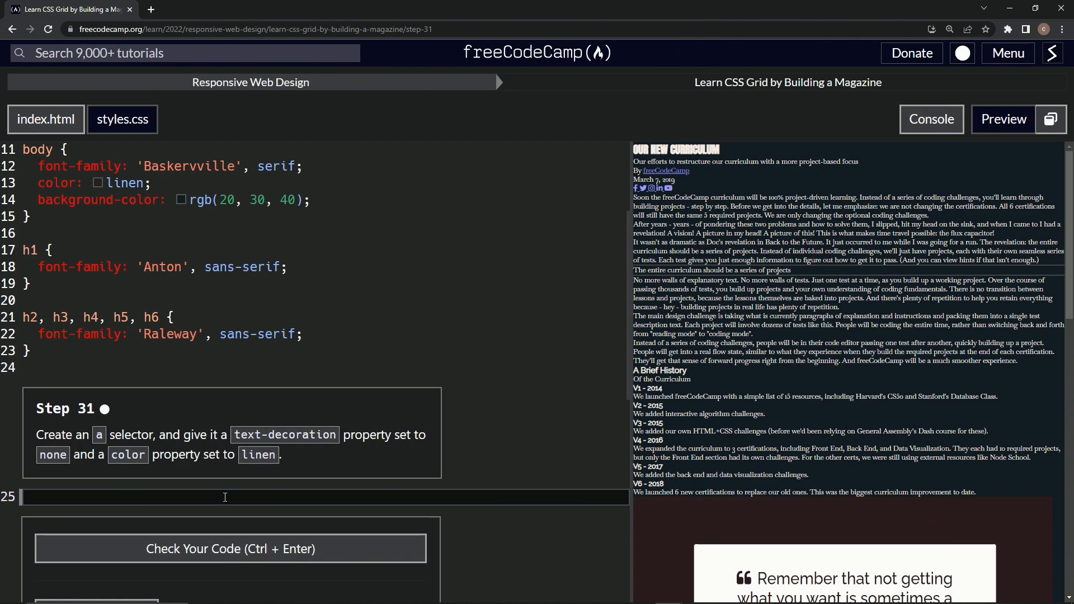
Write an 'a' rule on line 25 with text-decoration: none and color: linen.
type("a {}")
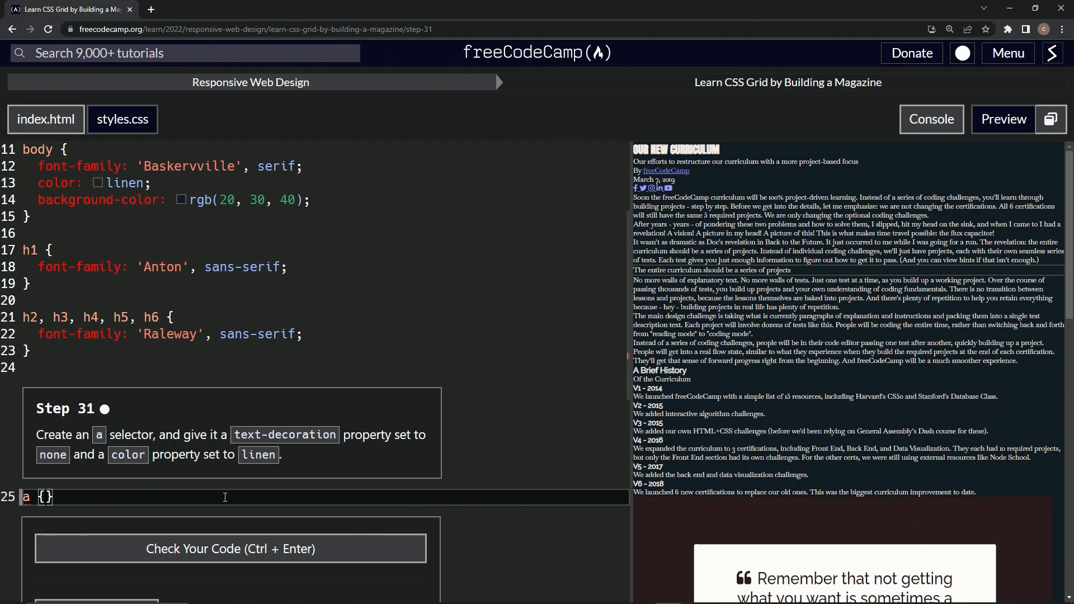
type("text-de")
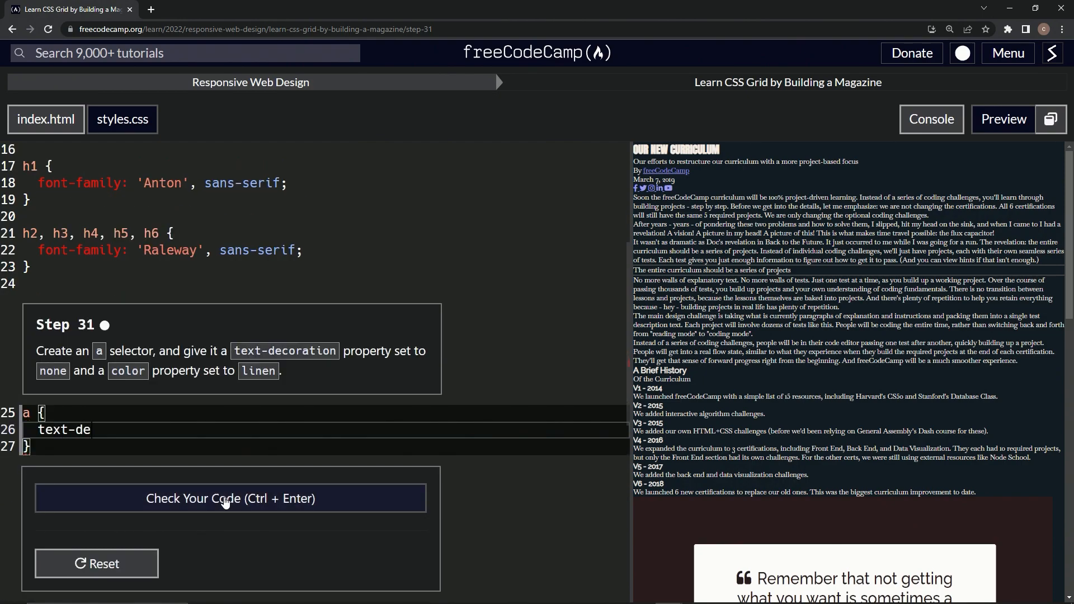
type("coration")
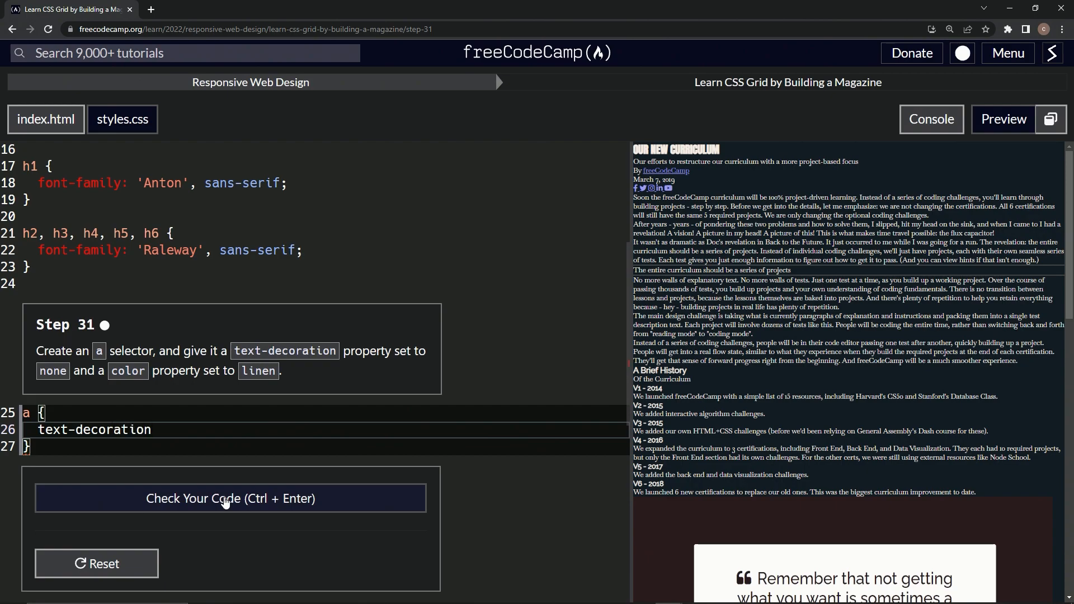
type(": none;")
type("color:")
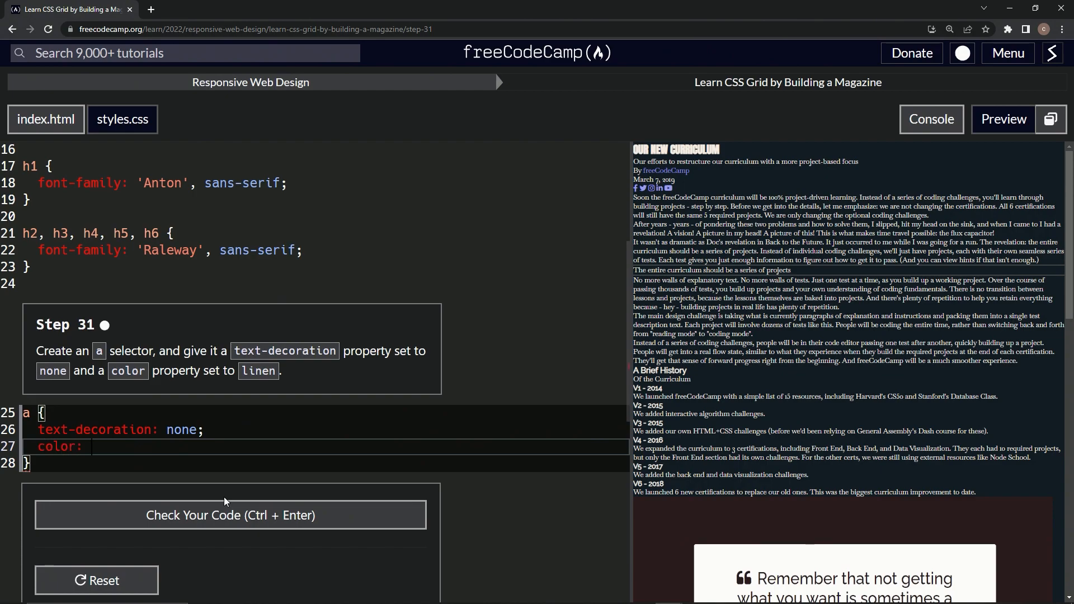
type("linen")
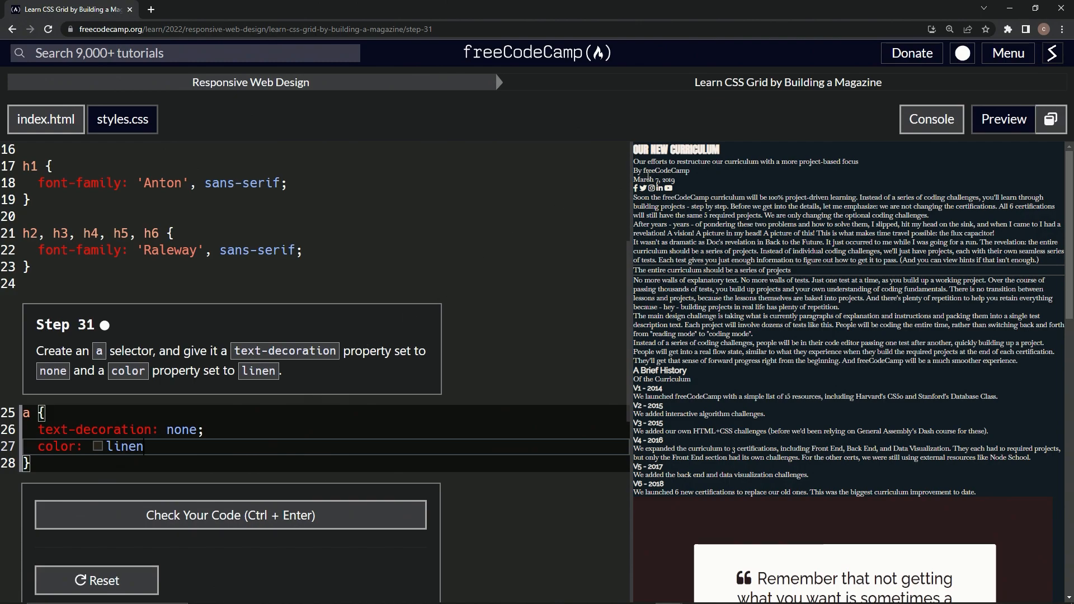
mouse_move(644, 180)
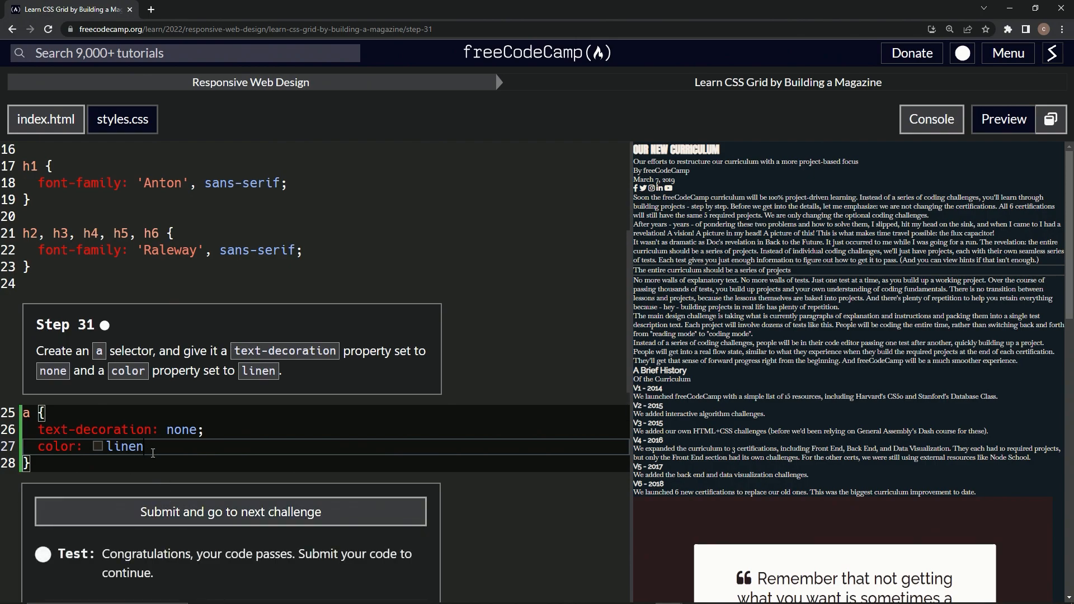
Add the trailing semicolon after linen and submit to advance to Step 32.
type(";")
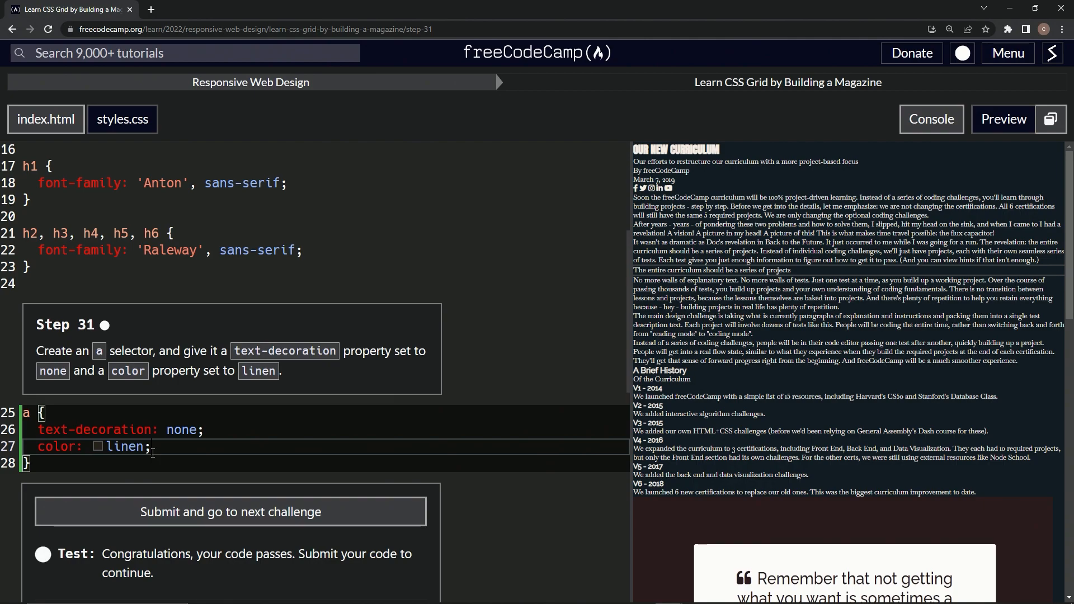
mouse_move(190, 524)
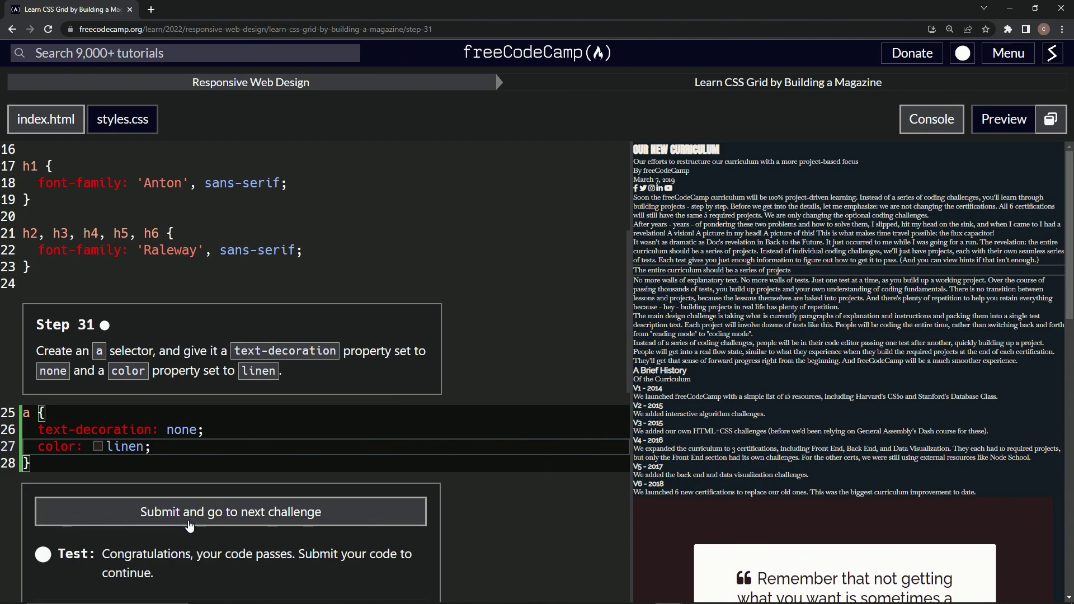
left_click(231, 512)
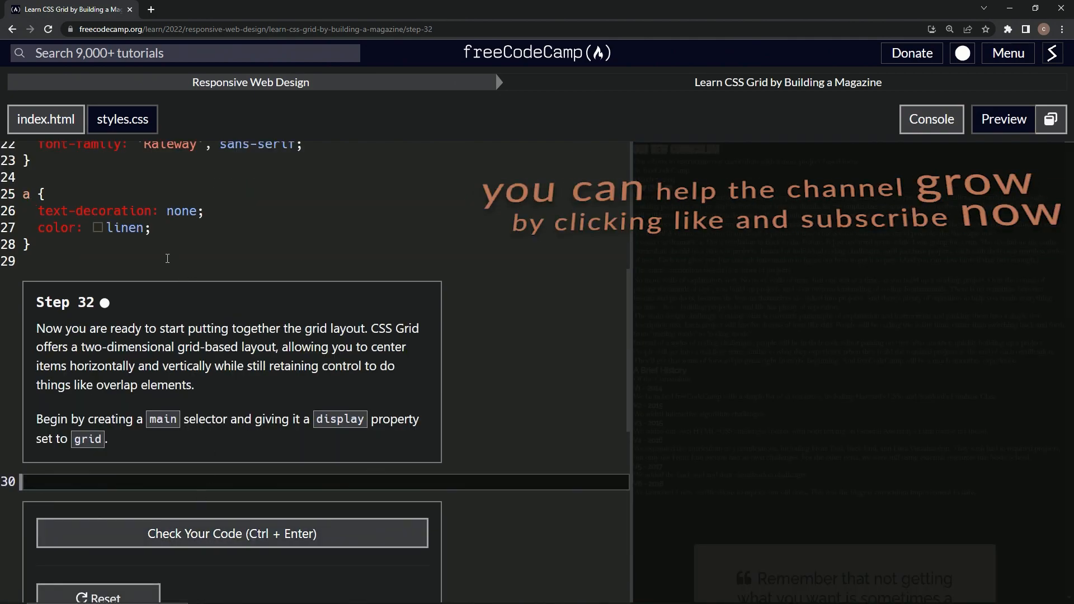